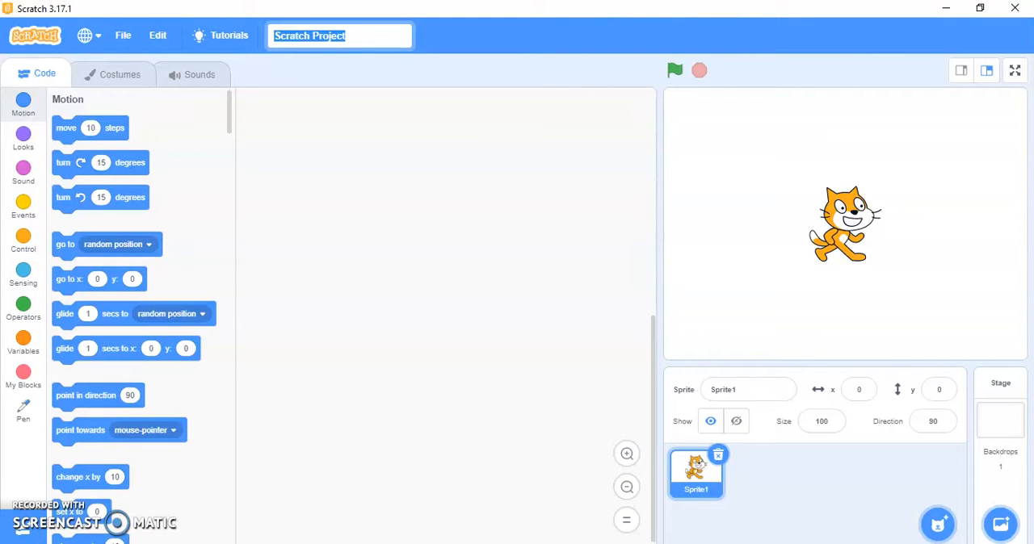
- Type '3D Tube' into the project title field
{"action": "type", "text": "3"}
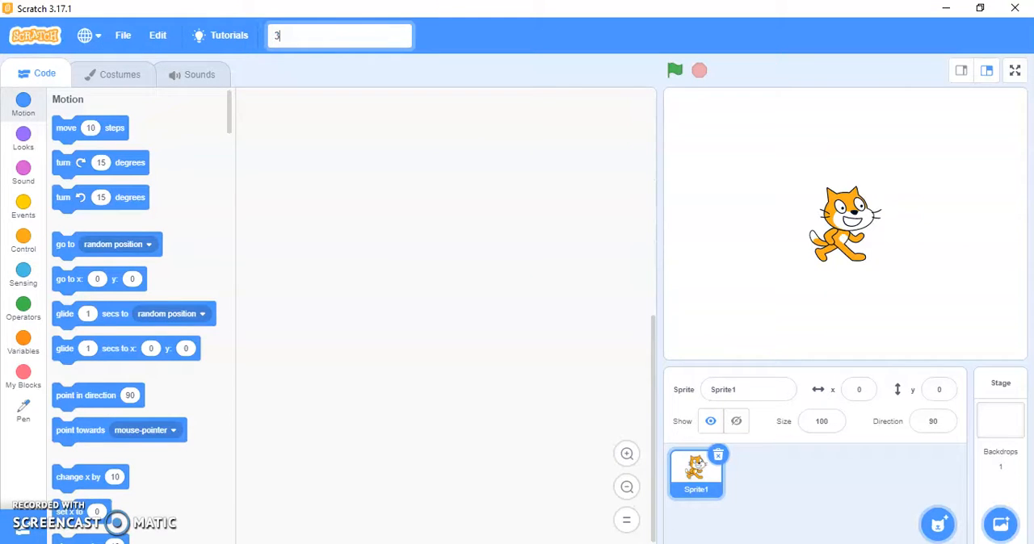
{"action": "type", "text": "D"}
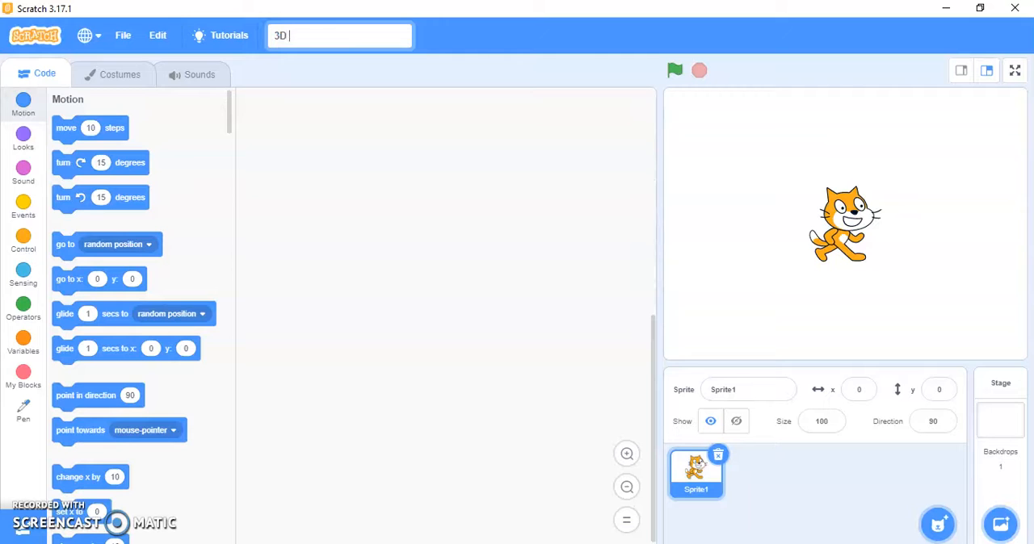
{"action": "type", "text": "Tube"}
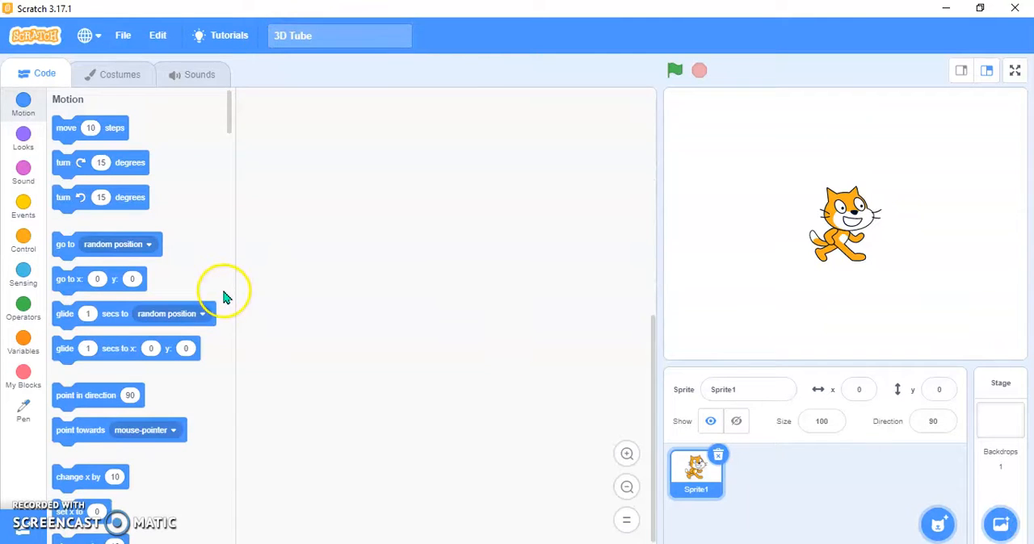
- Build a 'when flag clicked' script followed by 'erase all' and 'pen down' blocks
{"action": "left_click", "coordinate": [23, 206]}
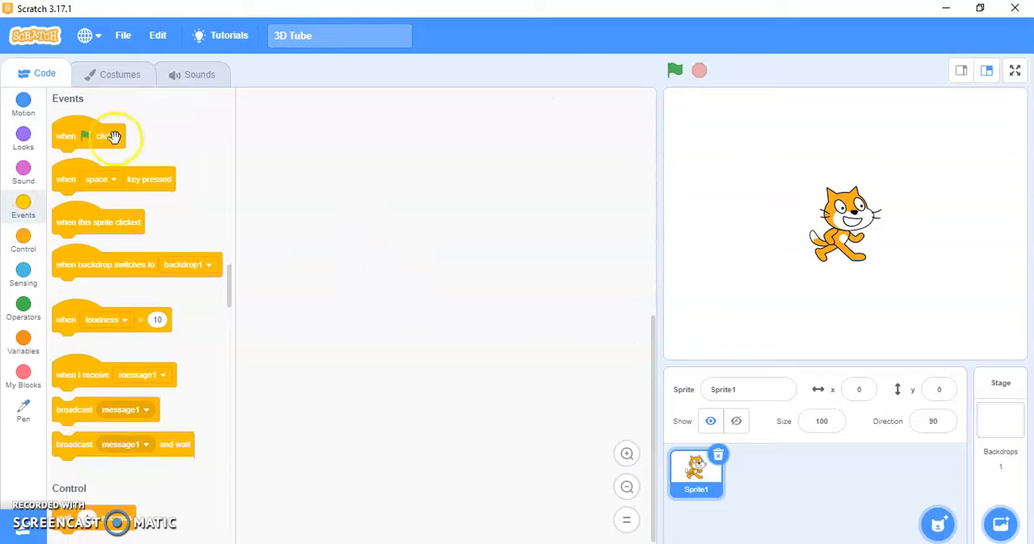
{"action": "left_click_drag", "start_coordinate": [88, 136], "coordinate": [495, 158]}
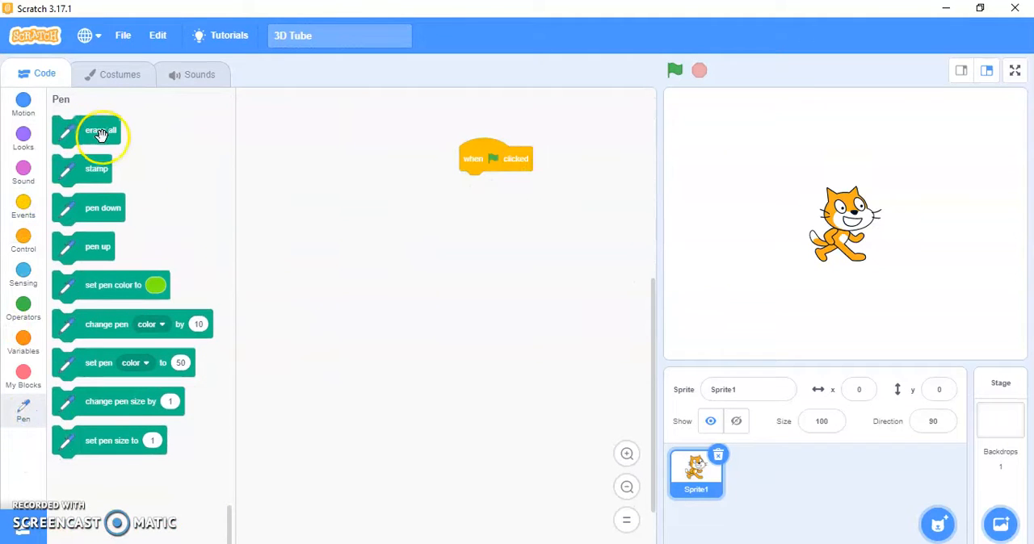
{"action": "left_click_drag", "start_coordinate": [100, 130], "coordinate": [493, 185]}
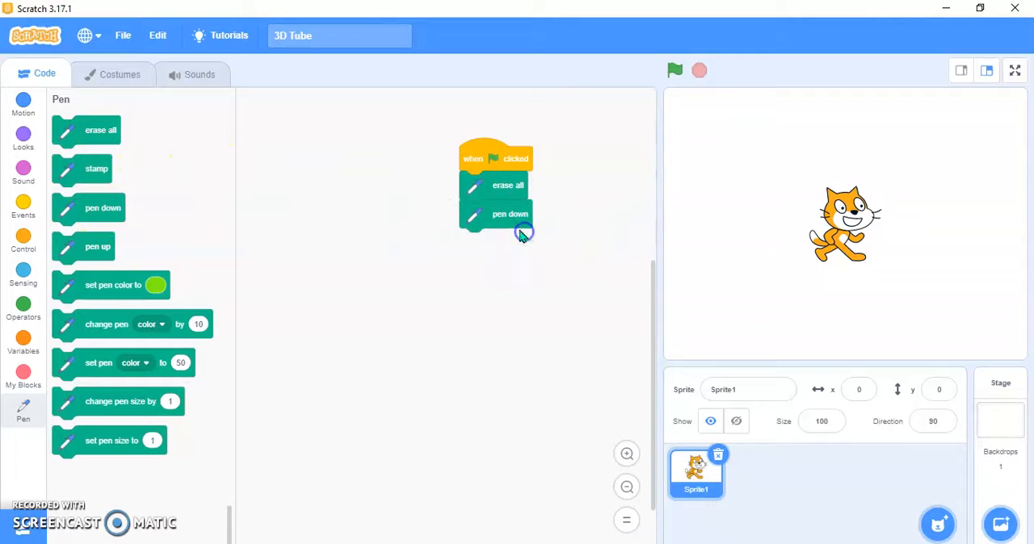
- Add a repeat 60 loop under pen down with a nested repeat 20 loop
{"action": "left_click", "coordinate": [22, 239]}
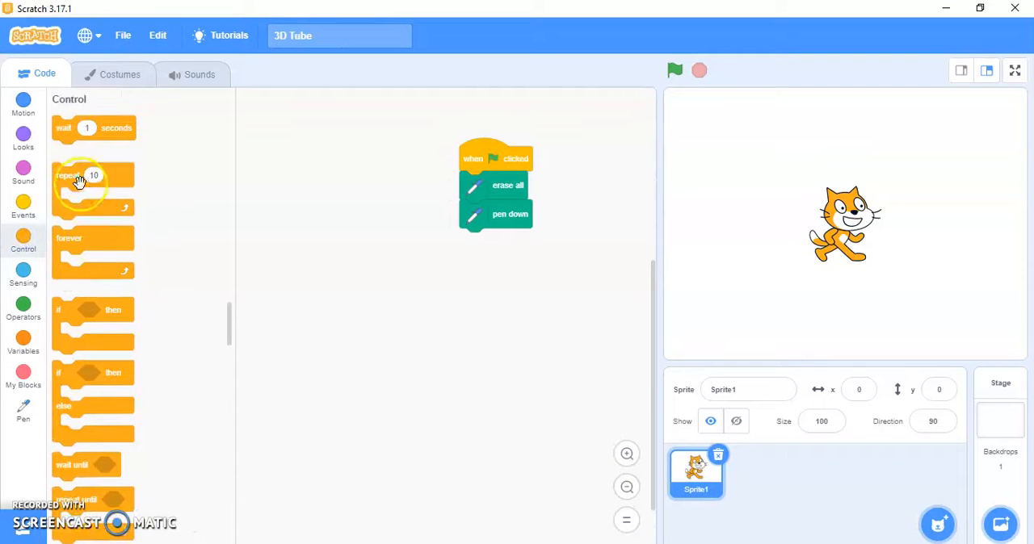
{"action": "left_click_drag", "start_coordinate": [93, 176], "coordinate": [501, 241]}
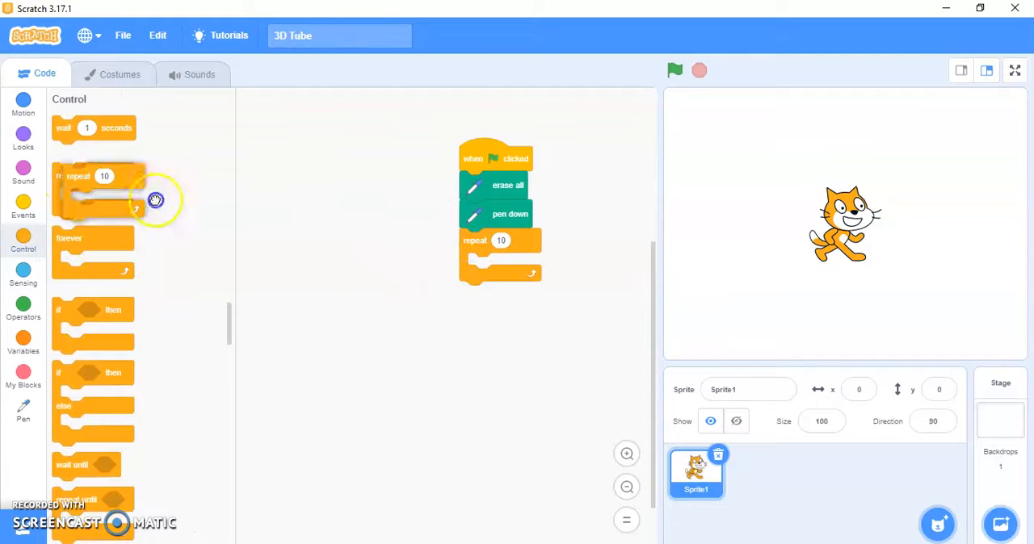
{"action": "left_click_drag", "start_coordinate": [93, 190], "coordinate": [505, 283]}
{"action": "type", "text": "60"}
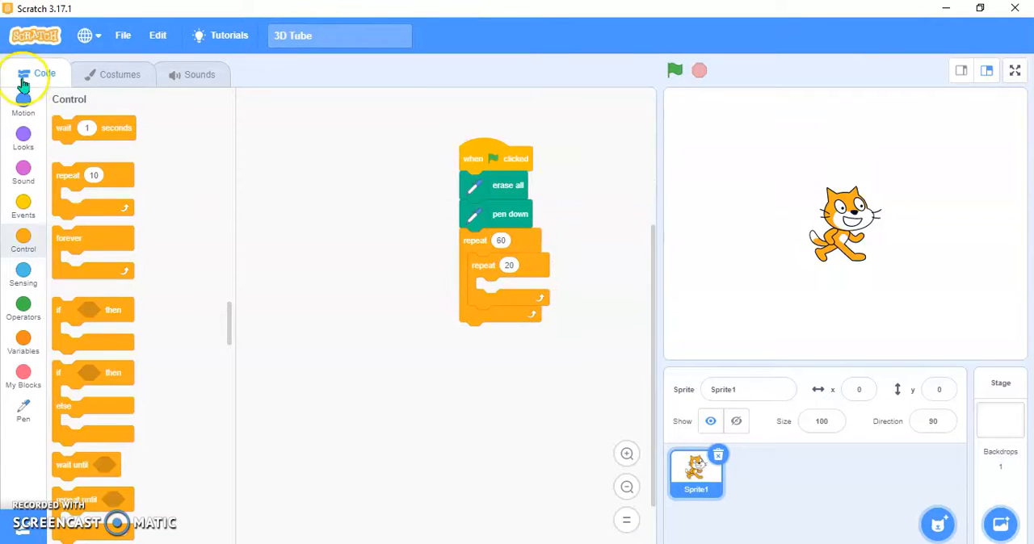
- Fill the inner loop with move 15 steps, turn right 20 degrees, move 15 steps
{"action": "left_click", "coordinate": [23, 104]}
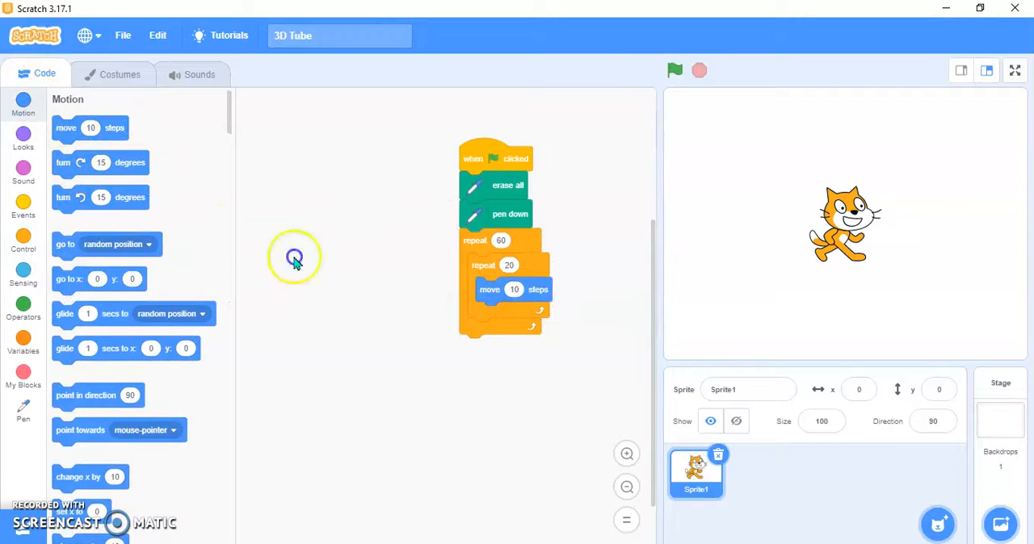
{"action": "left_click_drag", "start_coordinate": [100, 163], "coordinate": [525, 314]}
{"action": "type", "text": "15"}
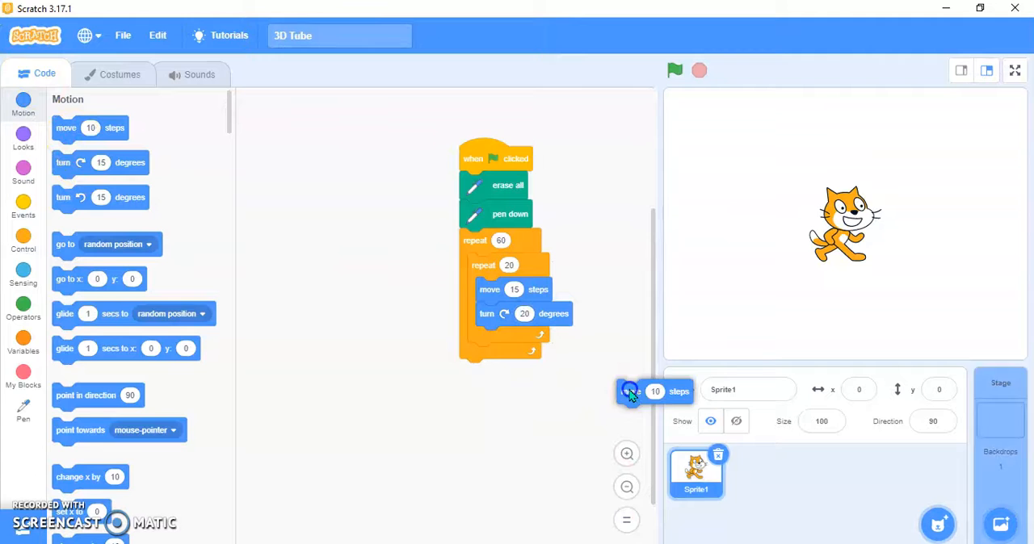
{"action": "left_click_drag", "start_coordinate": [656, 392], "coordinate": [513, 339]}
{"action": "type", "text": "15"}
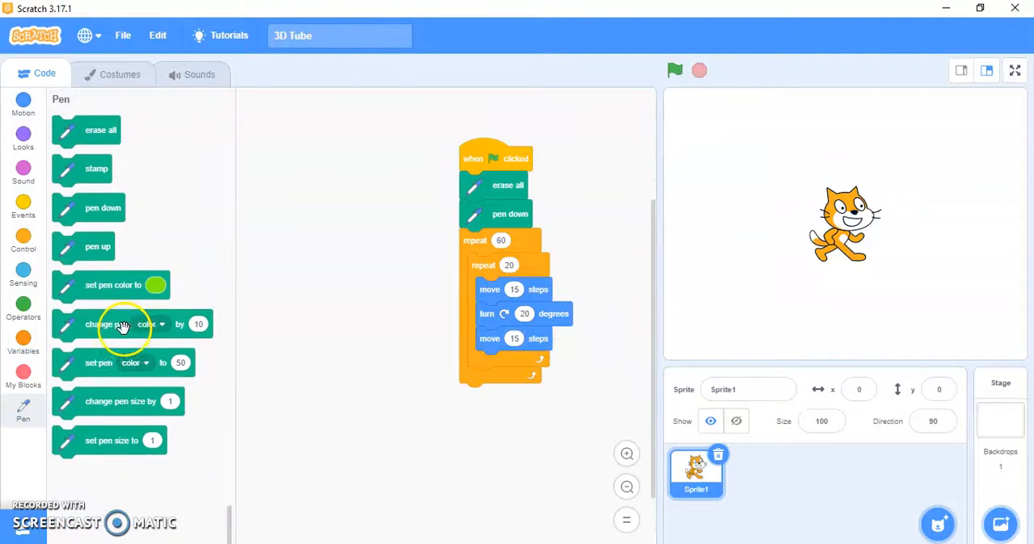
- Add 'change pen color by 20' and 'turn right 45 degrees' after the inner repeat
{"action": "left_click_drag", "start_coordinate": [121, 324], "coordinate": [542, 381]}
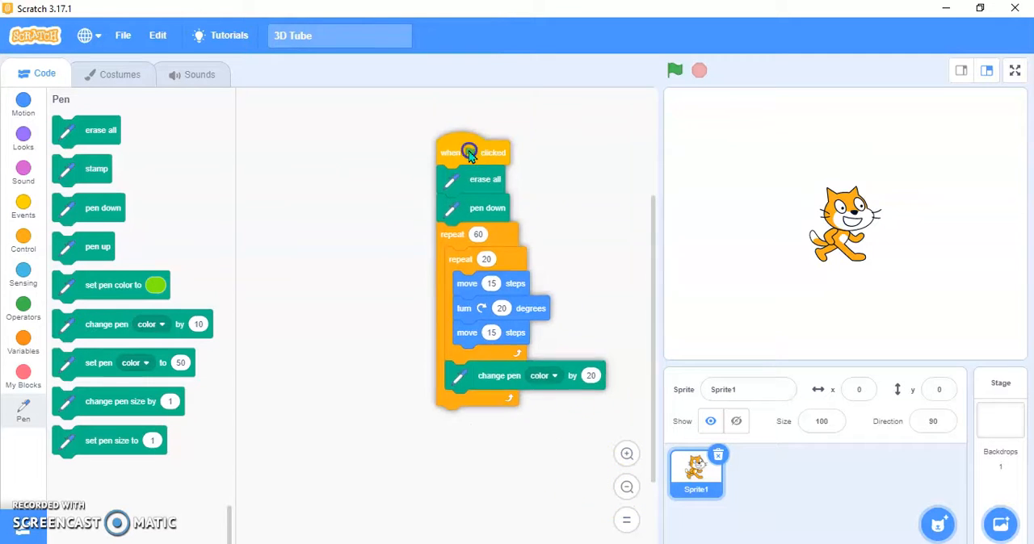
{"action": "left_click", "coordinate": [23, 103]}
{"action": "type", "text": "45"}
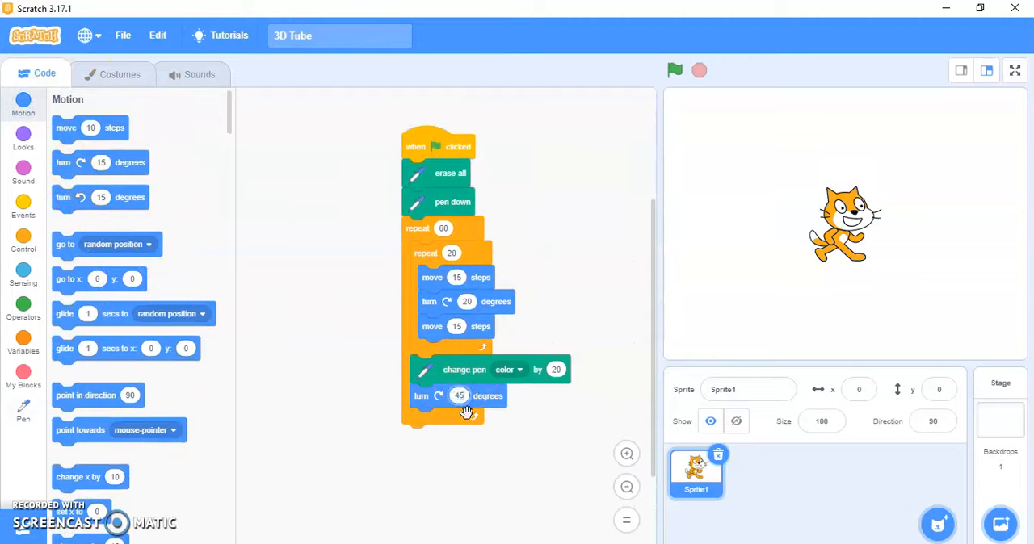
{"action": "left_click", "coordinate": [676, 71]}
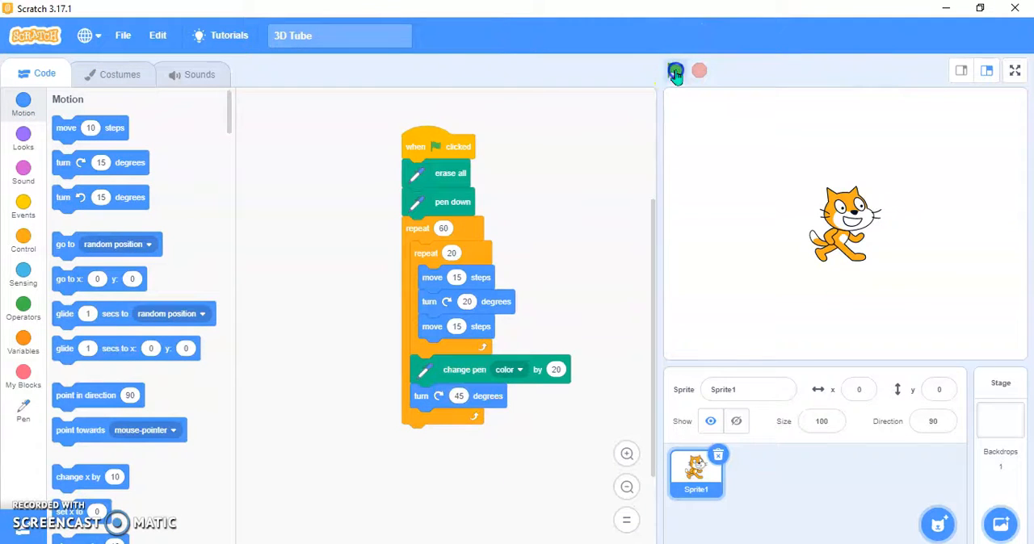
- Run the green-flag script repeatedly until the multicoloured tube ring is fully drawn
{"action": "left_click", "coordinate": [676, 70]}
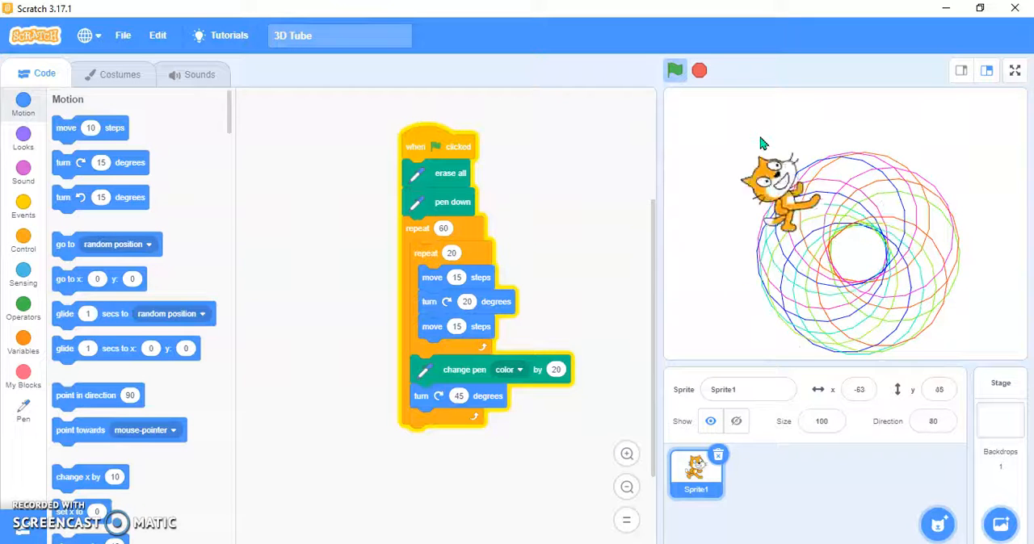
{"action": "left_click", "coordinate": [674, 70]}
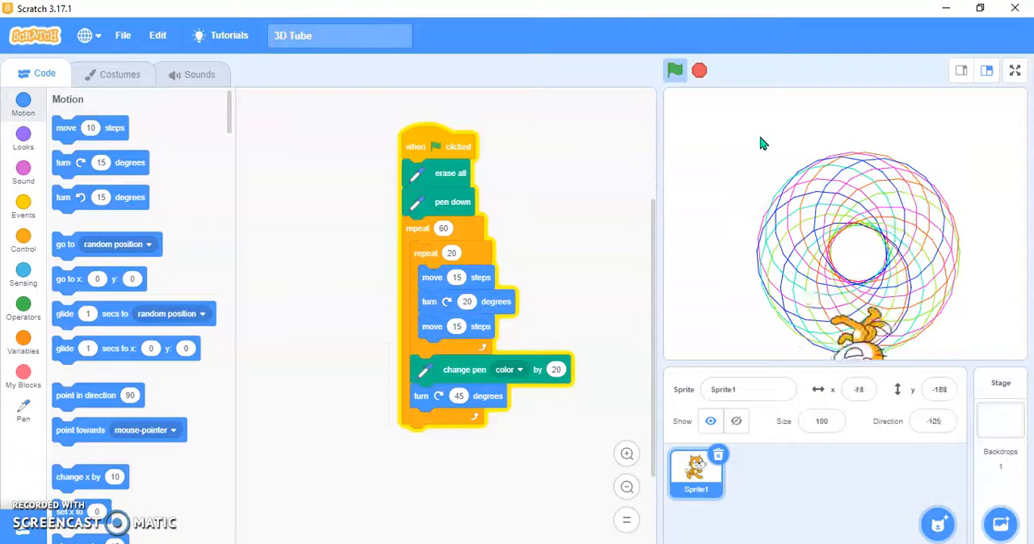
{"action": "left_click", "coordinate": [676, 71]}
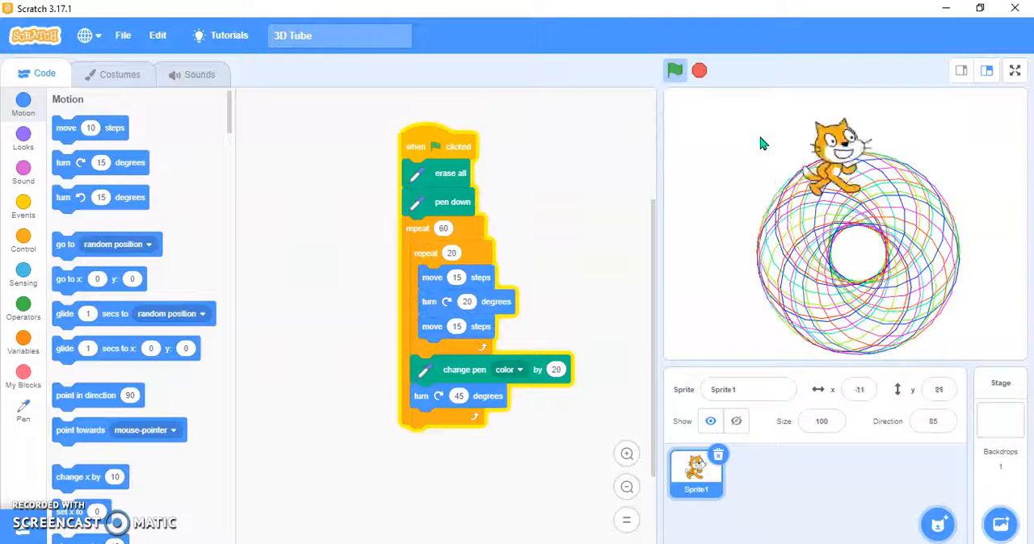
{"action": "left_click", "coordinate": [675, 71]}
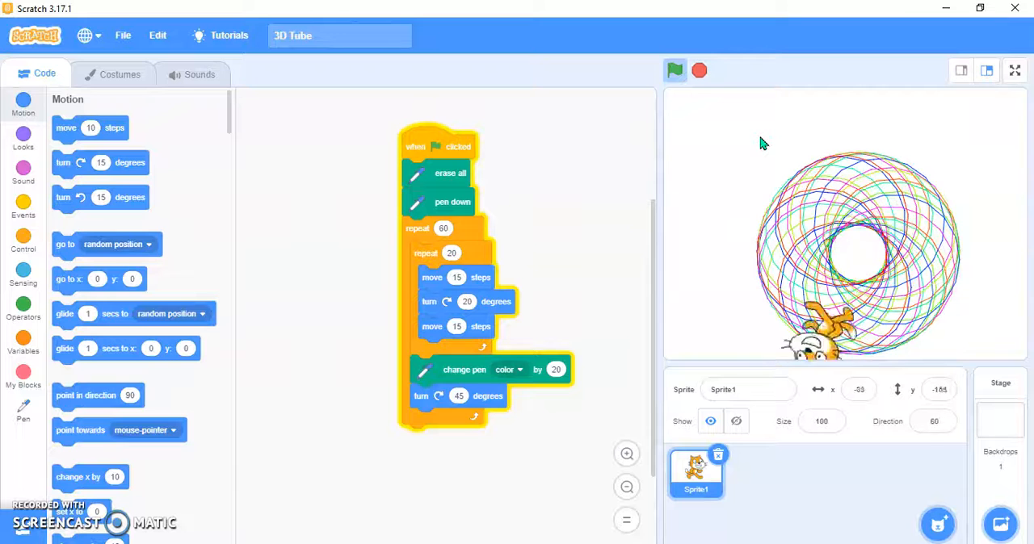
{"action": "left_click", "coordinate": [675, 70]}
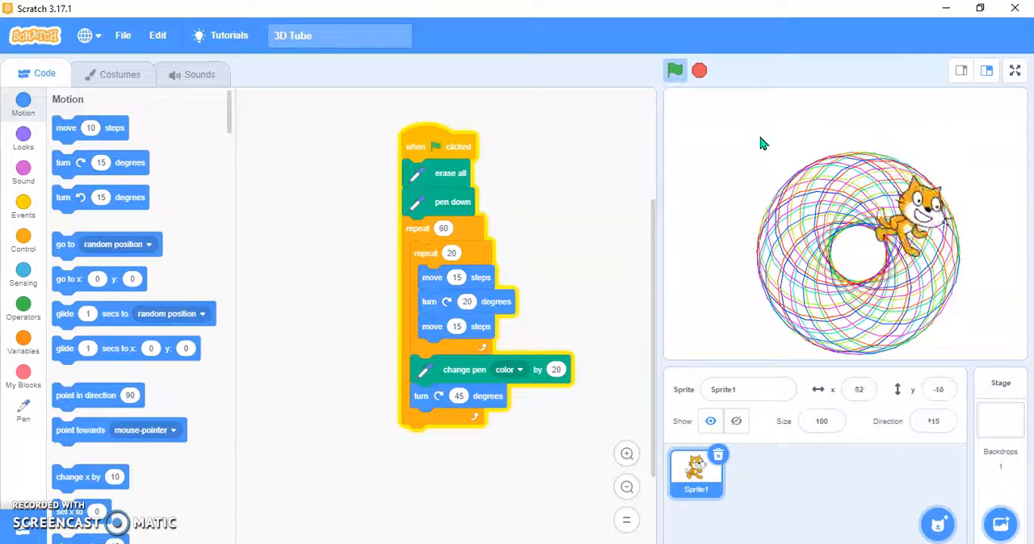
{"action": "left_click", "coordinate": [675, 70]}
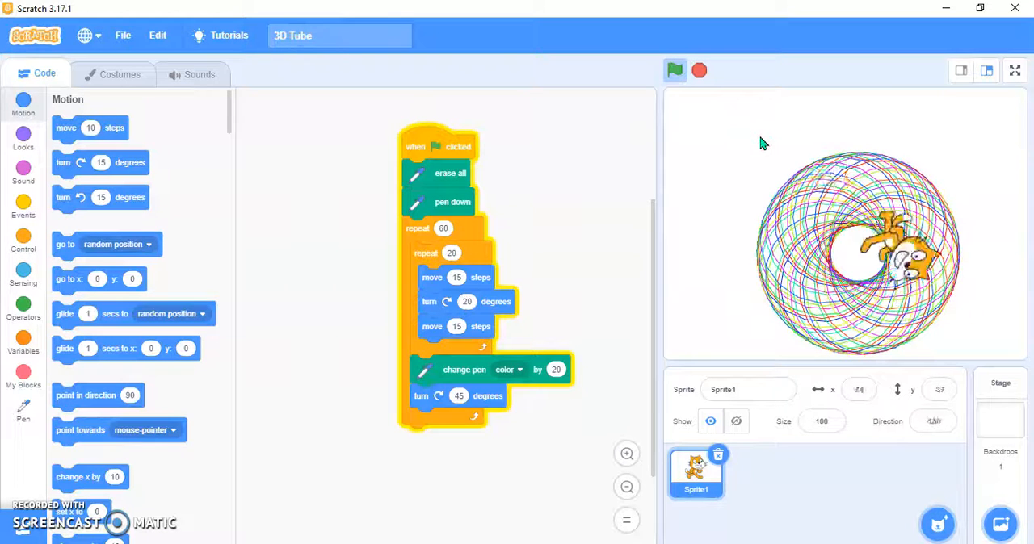
{"action": "left_click", "coordinate": [674, 70]}
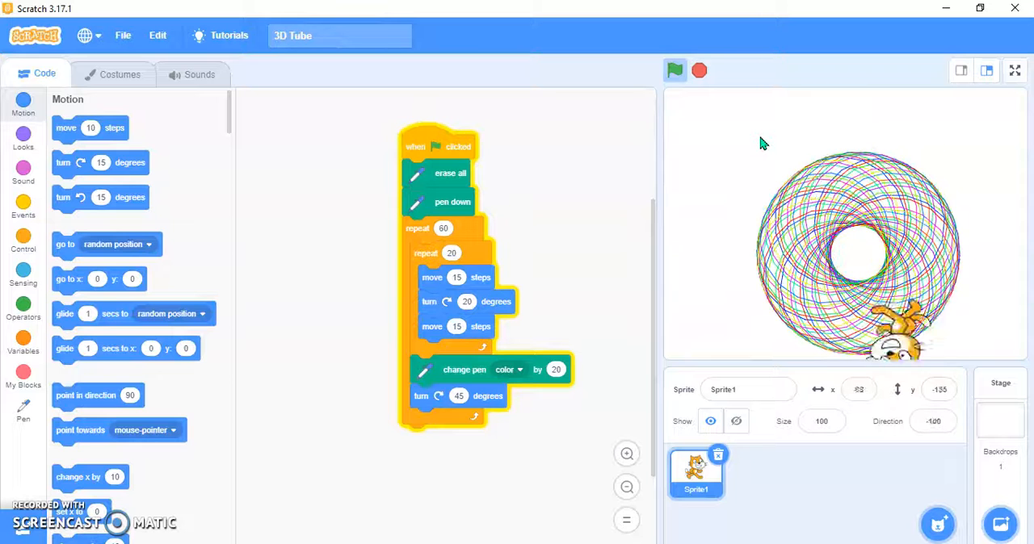
{"action": "left_click", "coordinate": [674, 71]}
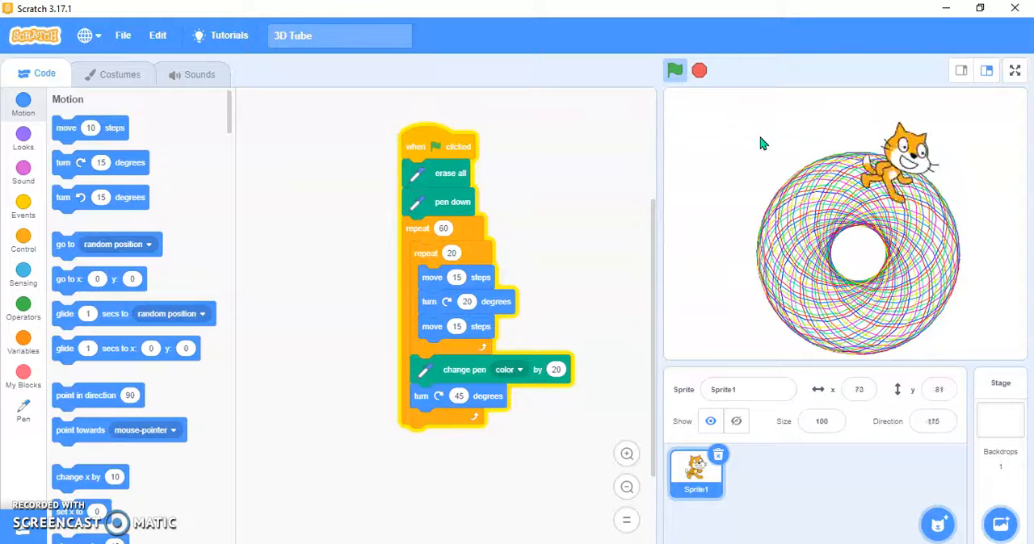
{"action": "left_click", "coordinate": [674, 70]}
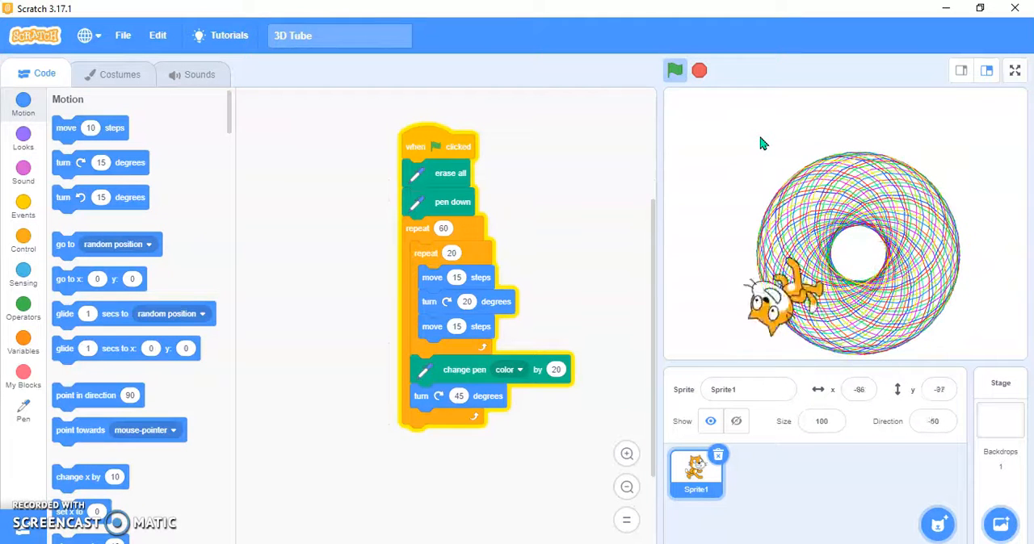
{"action": "left_click", "coordinate": [676, 70]}
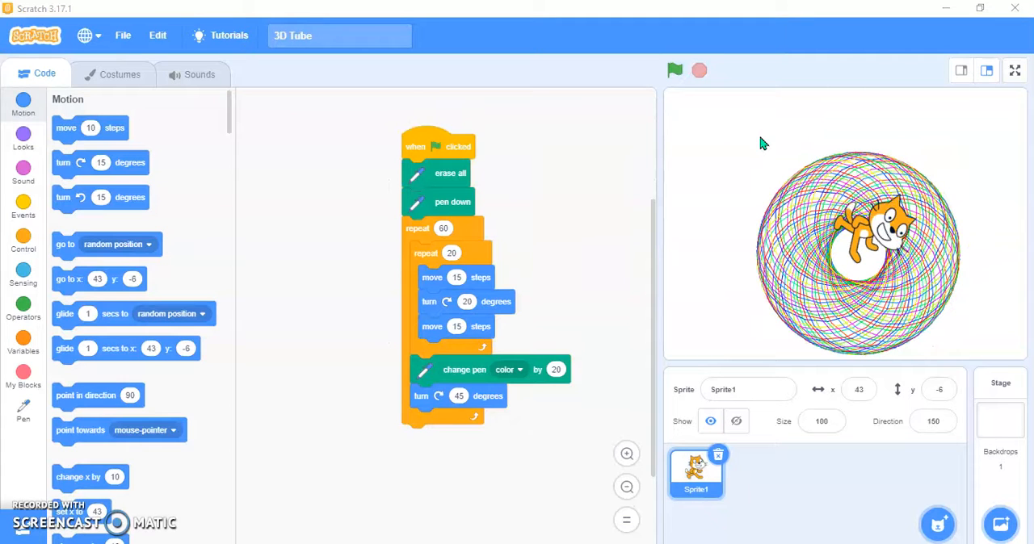
{"action": "left_click", "coordinate": [674, 71]}
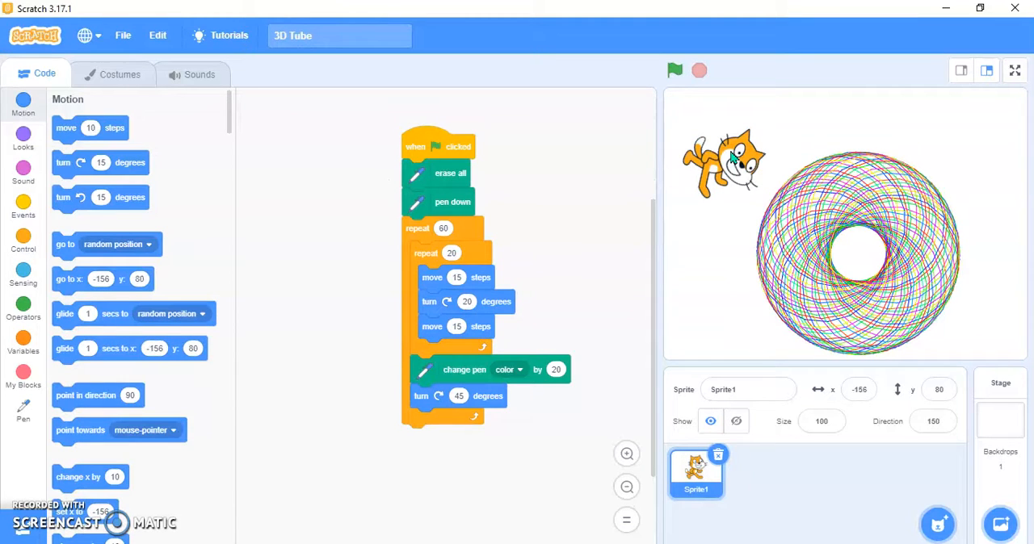